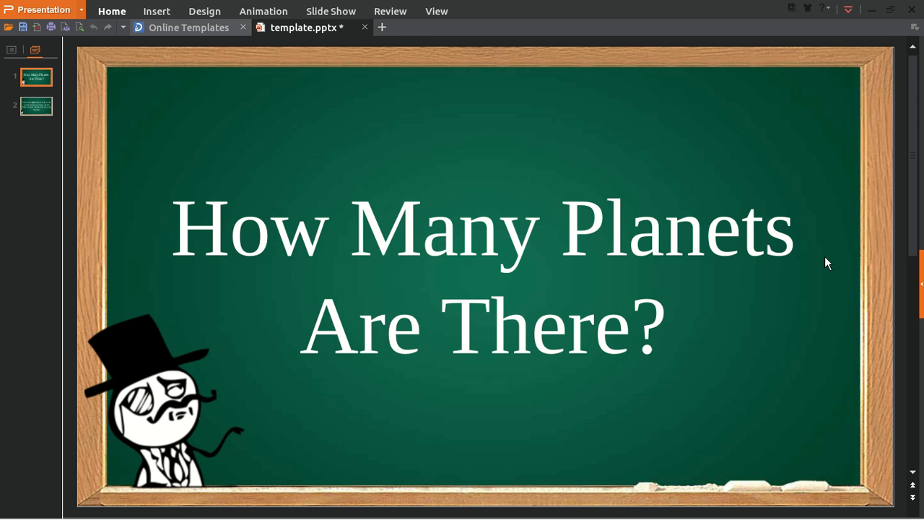
Step: Toggle between the title slide and the planets slide, ending on slide 2
click(36, 106)
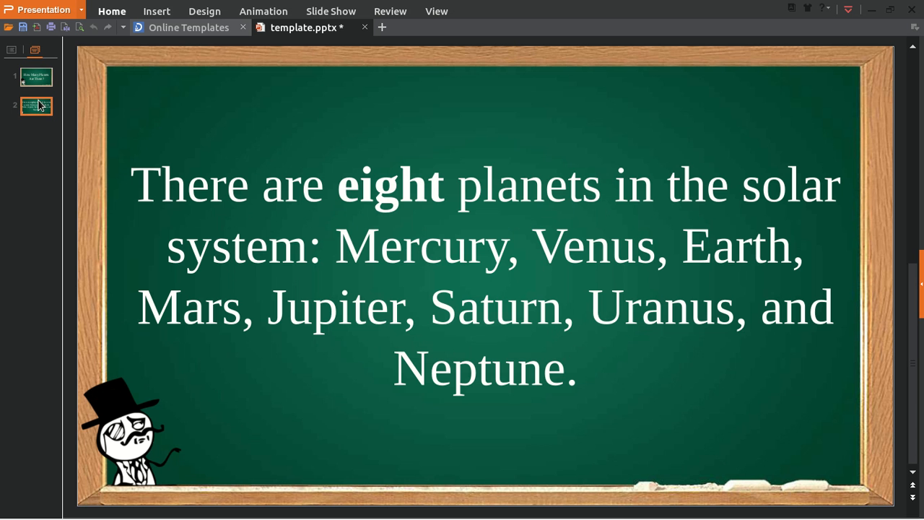
click(36, 77)
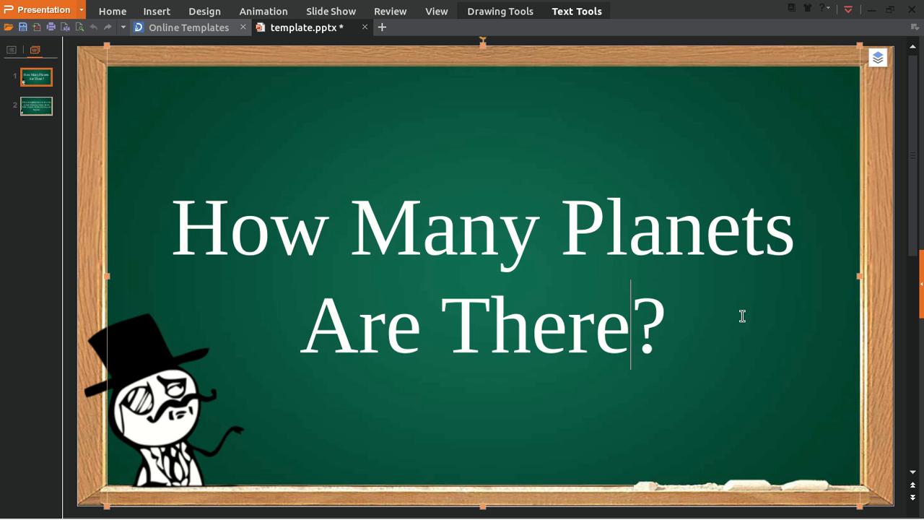
mouse_move(260, 265)
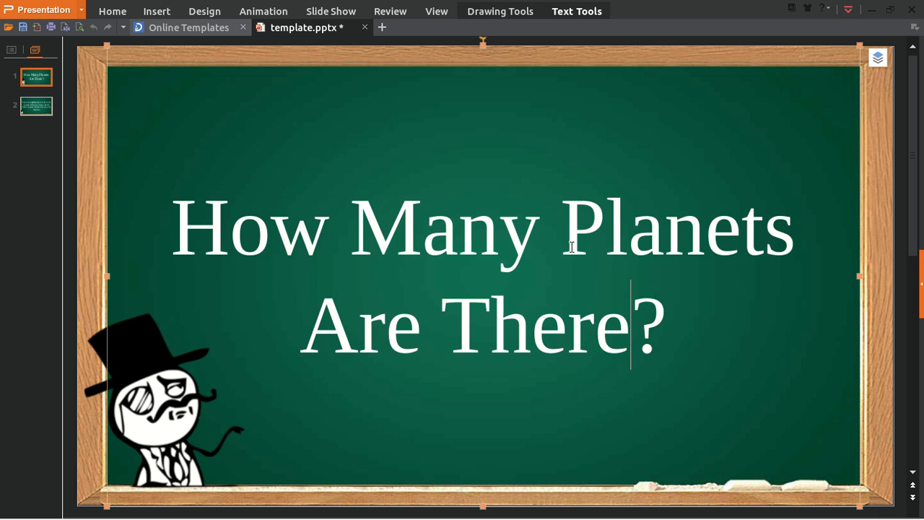
mouse_move(737, 342)
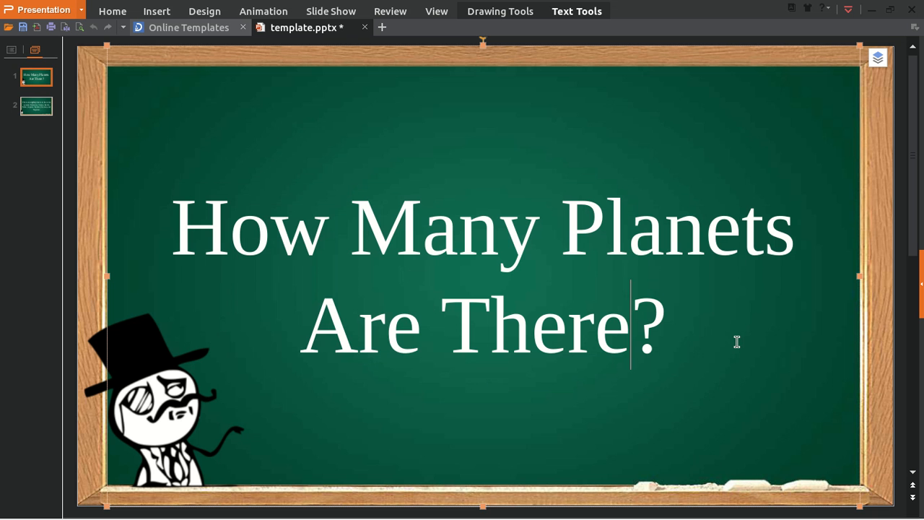
click(36, 105)
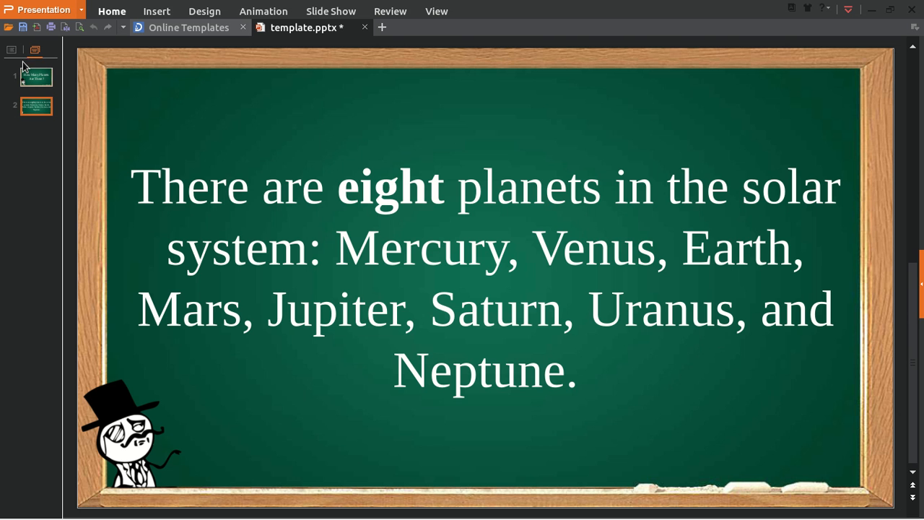
click(36, 76)
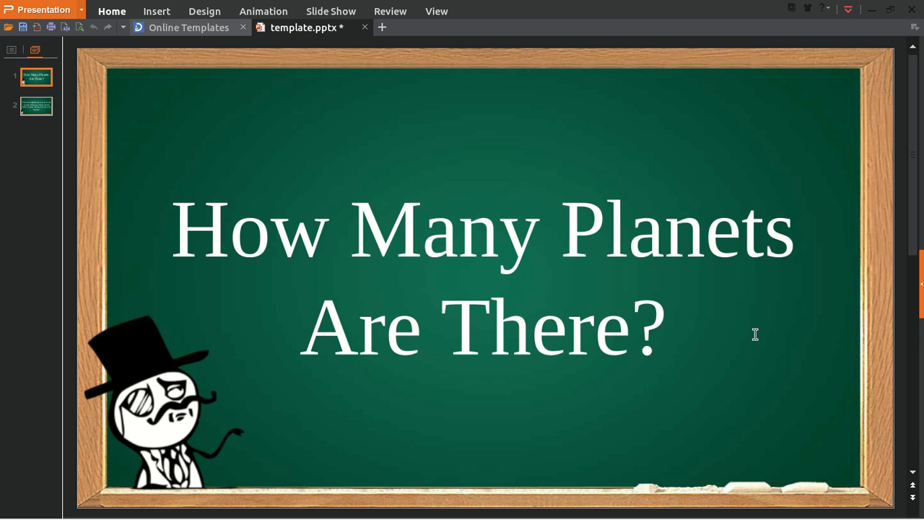
mouse_move(635, 304)
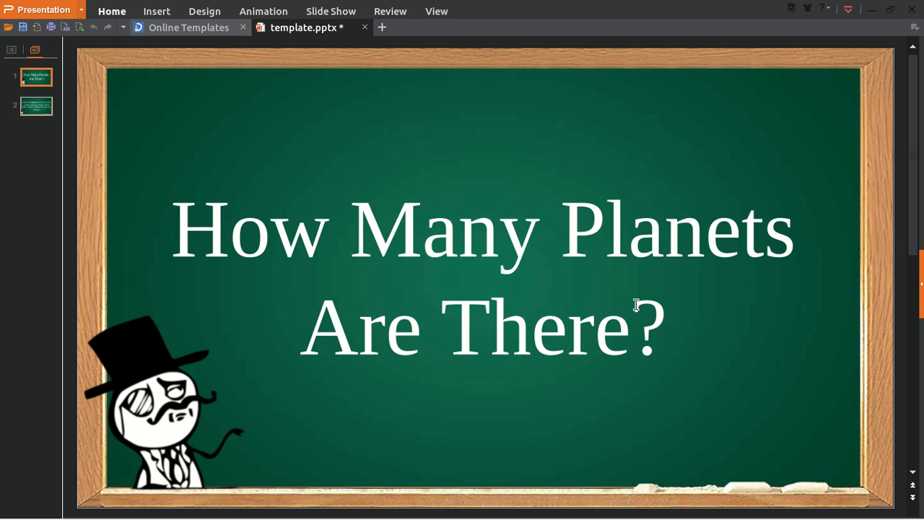
mouse_move(29, 86)
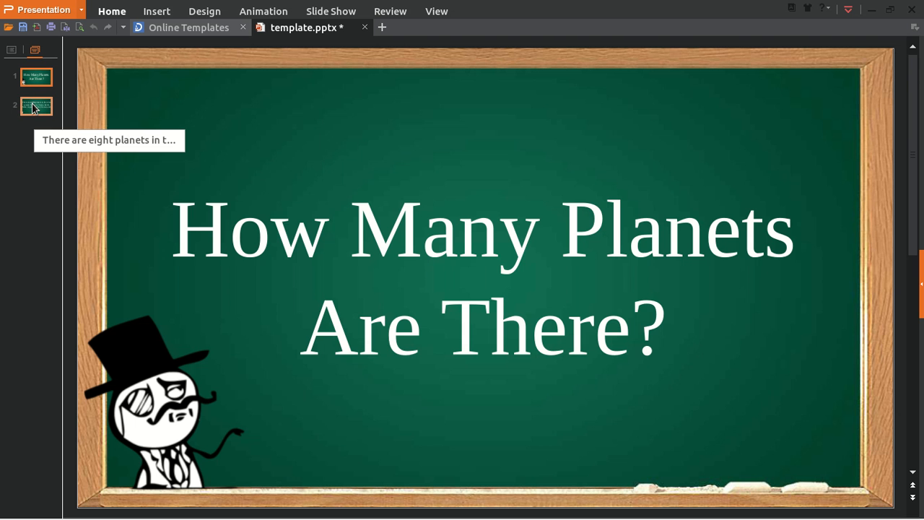
click(36, 106)
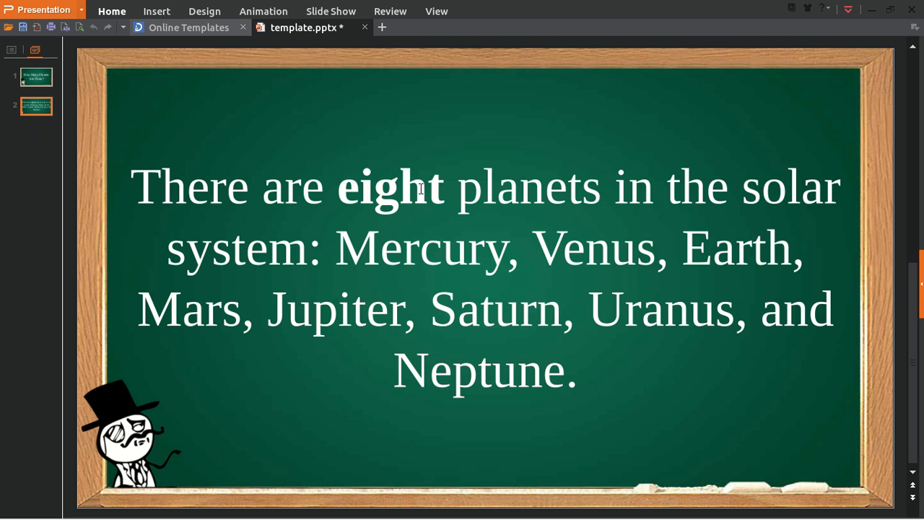
mouse_move(701, 209)
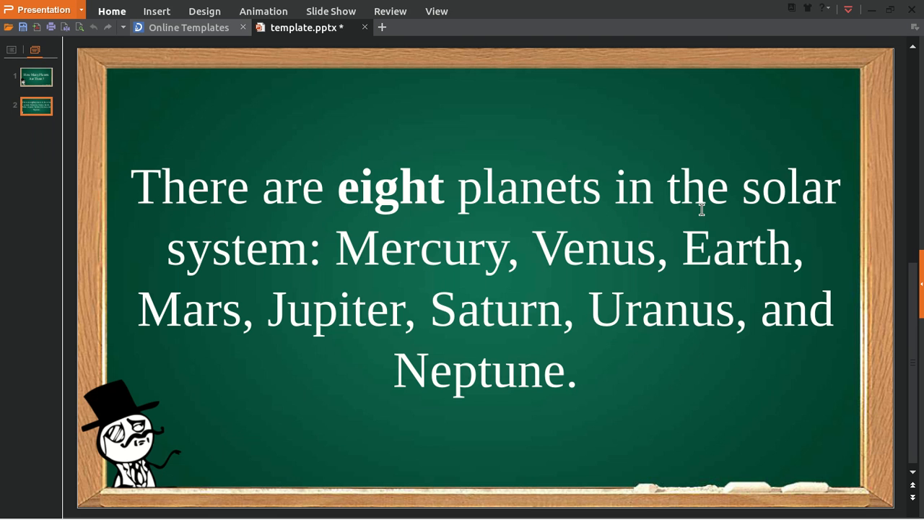
Step: Open the planet list text for editing and select words such as 'Mercury'
click(381, 248)
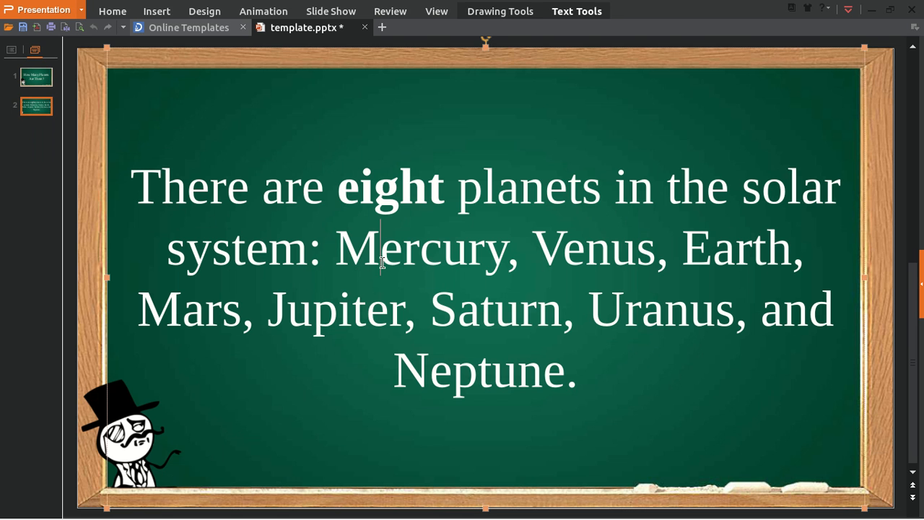
double_click(424, 248)
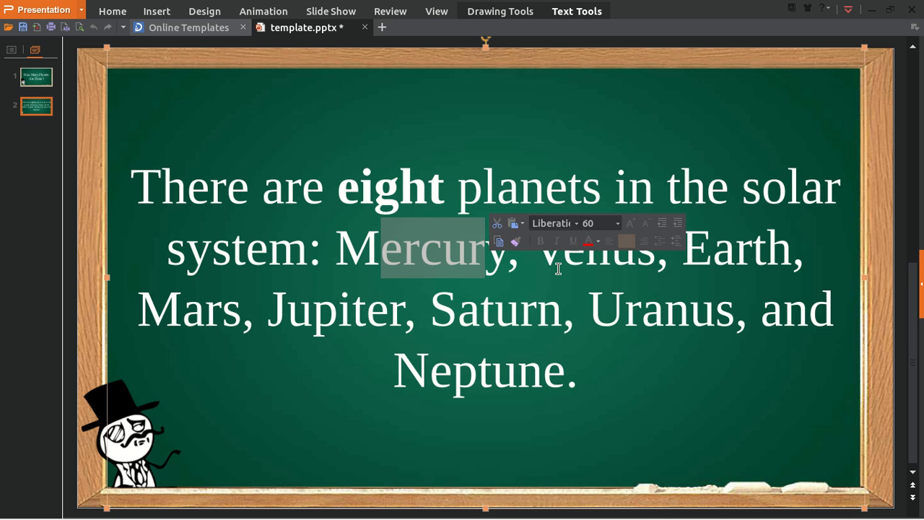
double_click(570, 248)
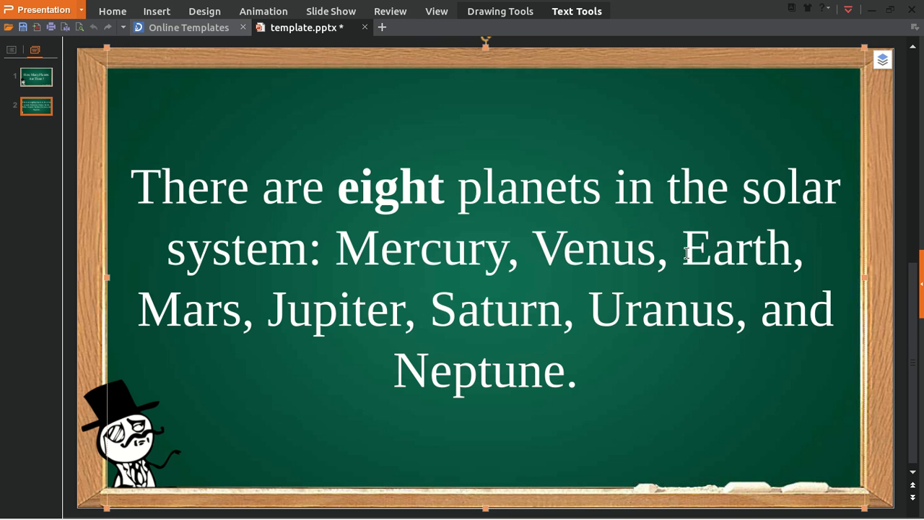
double_click(736, 248)
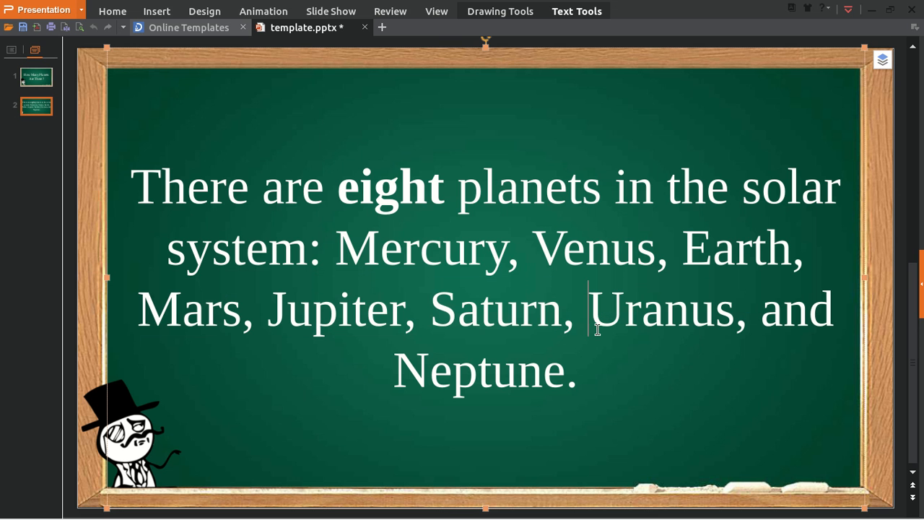
mouse_move(639, 388)
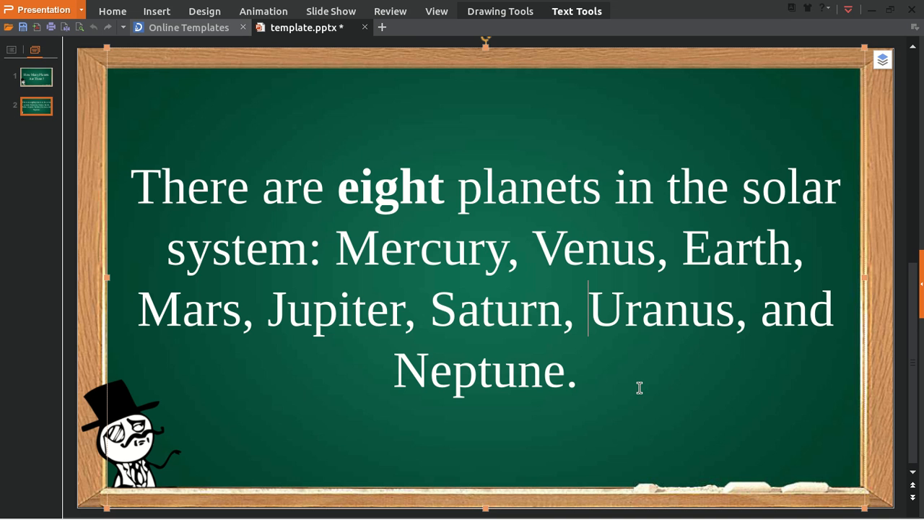
mouse_move(580, 386)
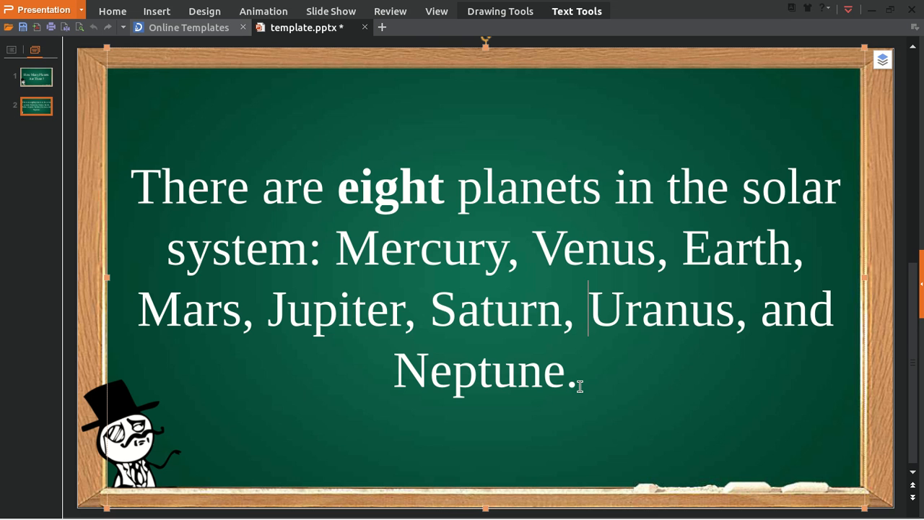
mouse_move(595, 374)
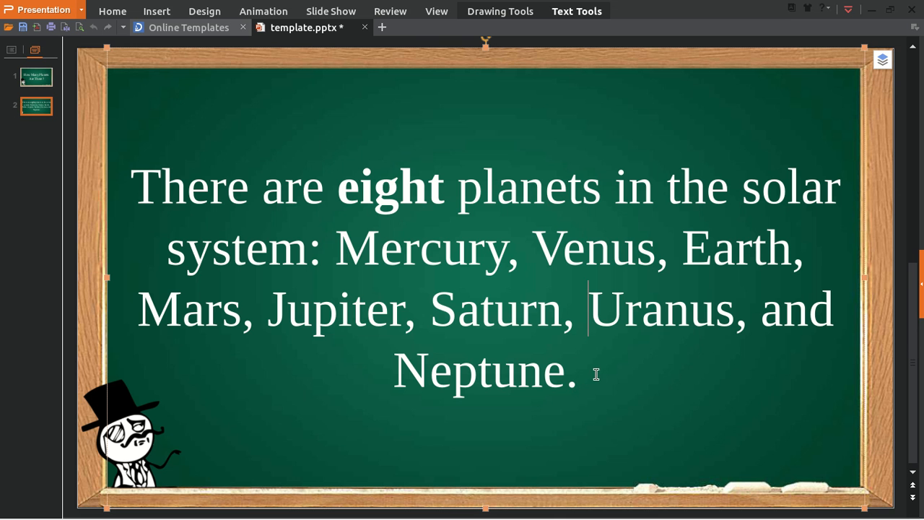
text(PL)
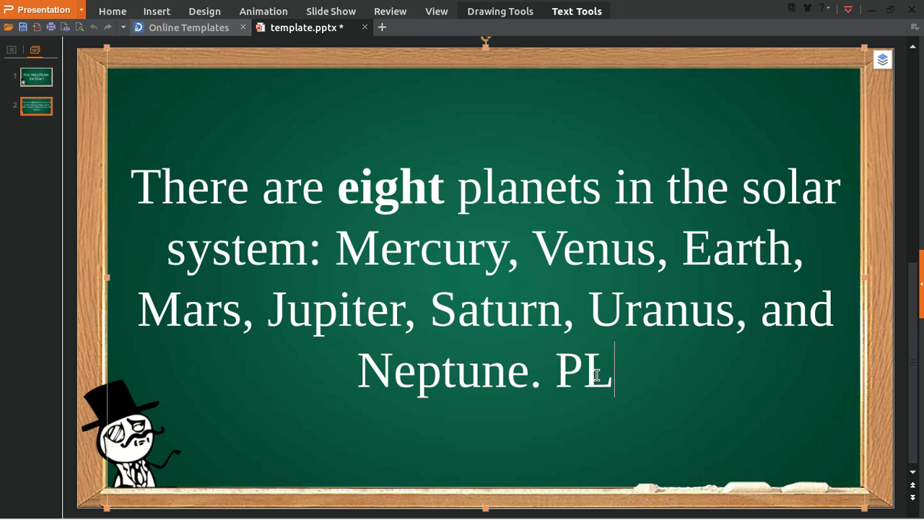
text(UTO)
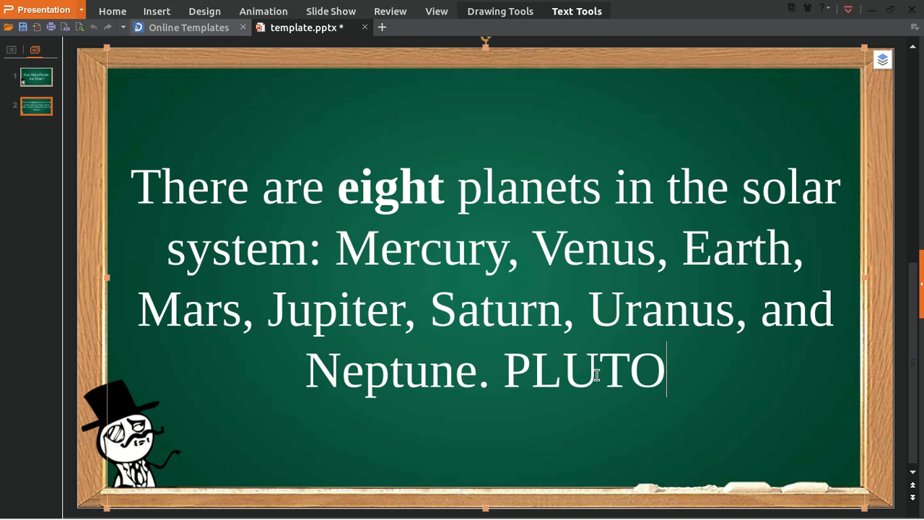
mouse_move(599, 379)
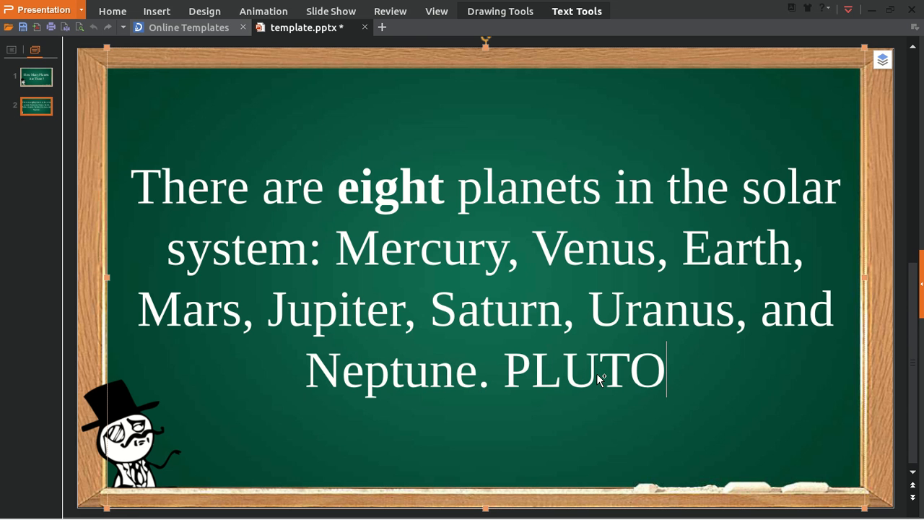
double_click(583, 370)
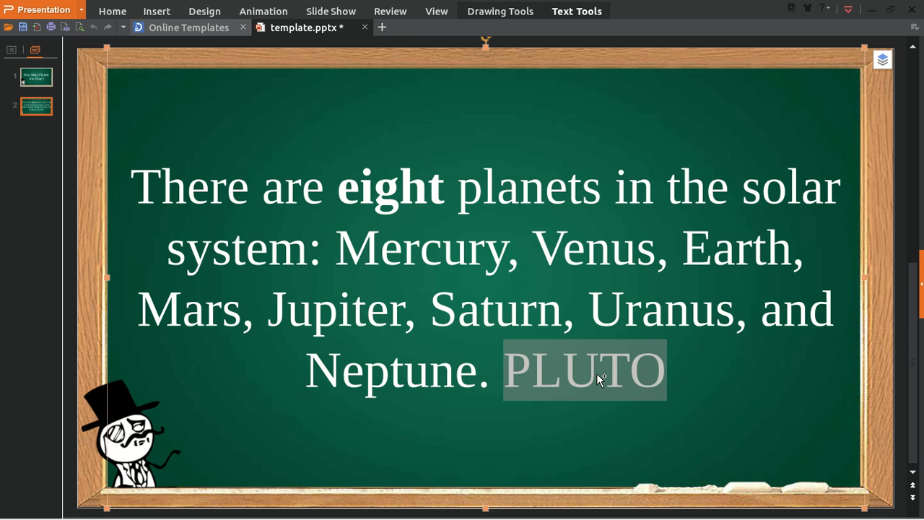
key(Delete)
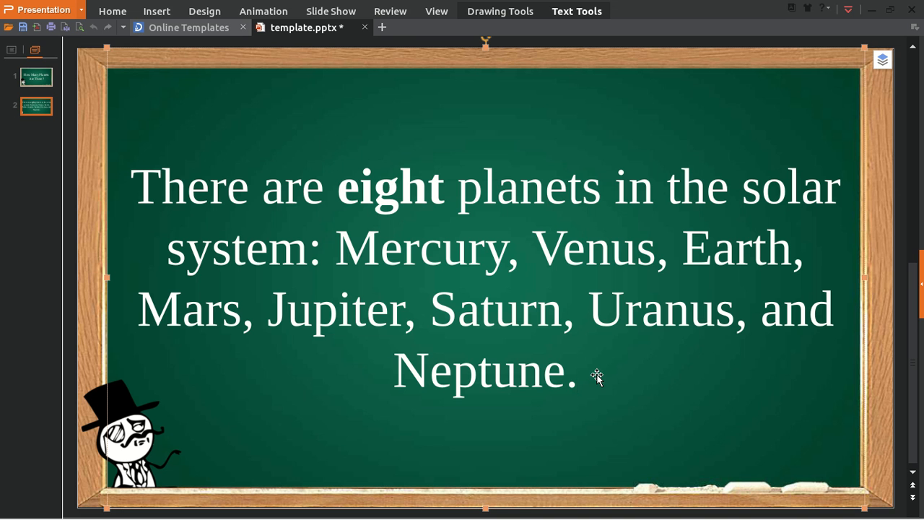
mouse_move(617, 250)
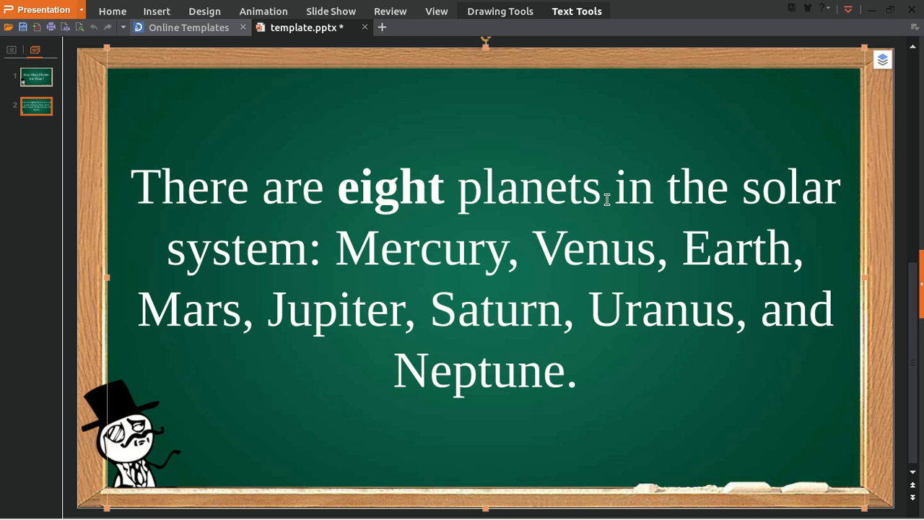
mouse_move(617, 364)
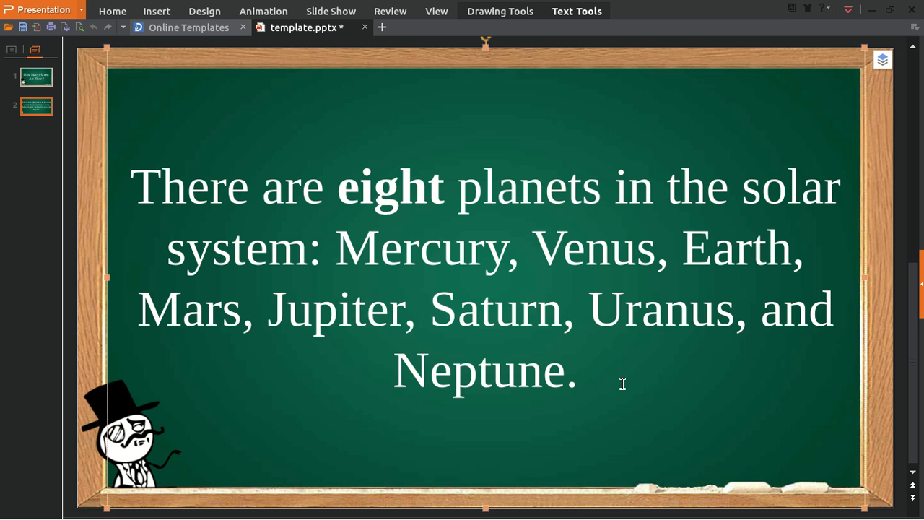
mouse_move(629, 346)
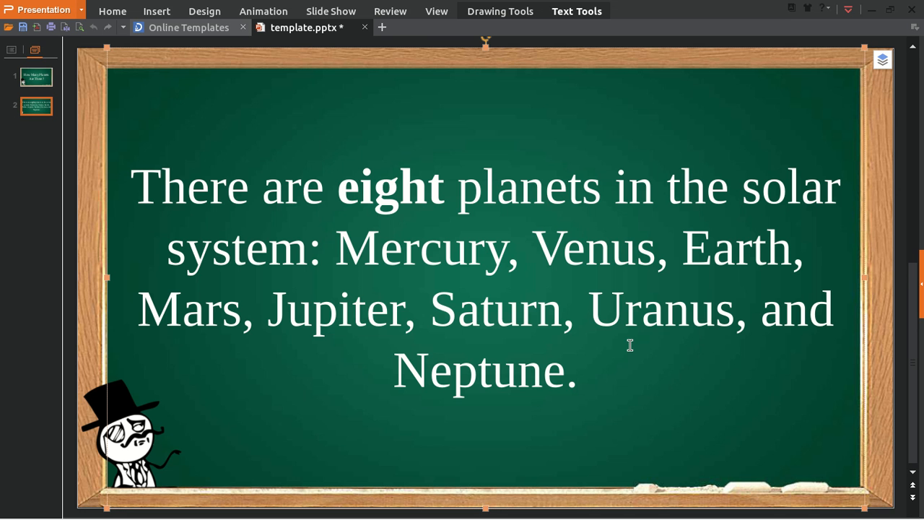
mouse_move(619, 375)
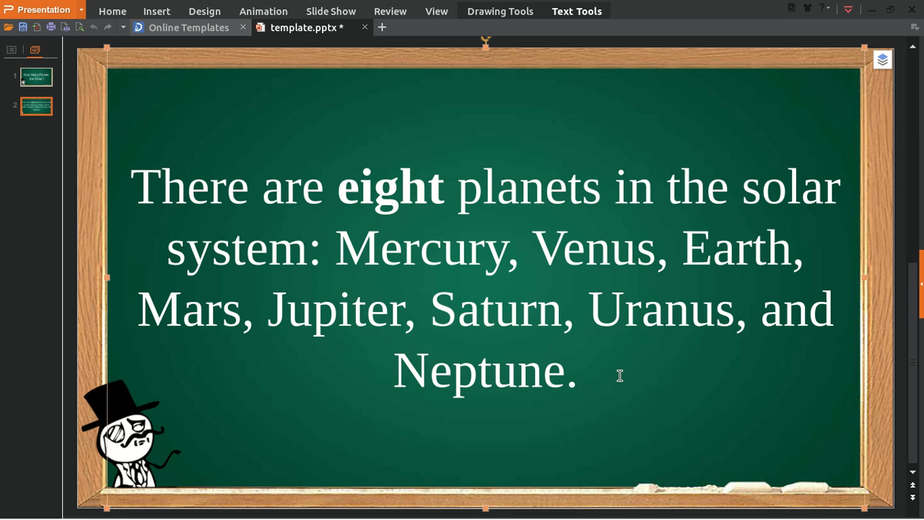
click(578, 370)
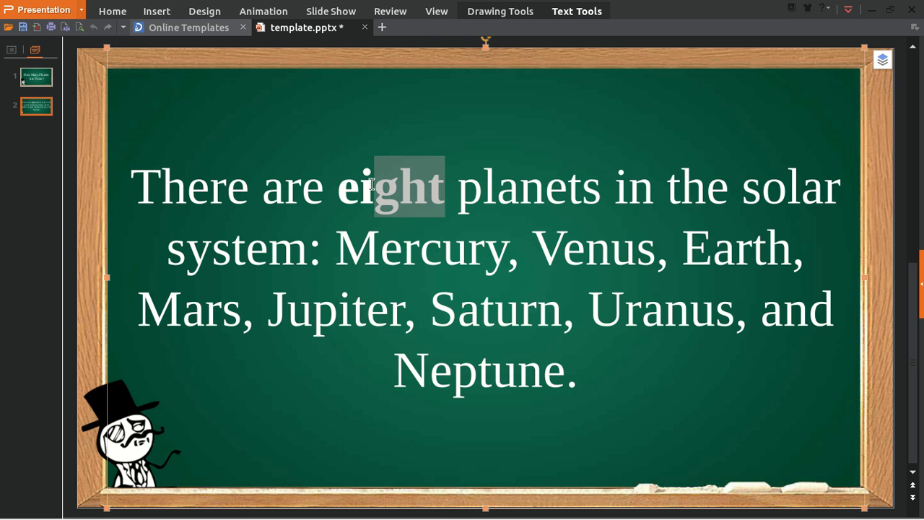
click(683, 391)
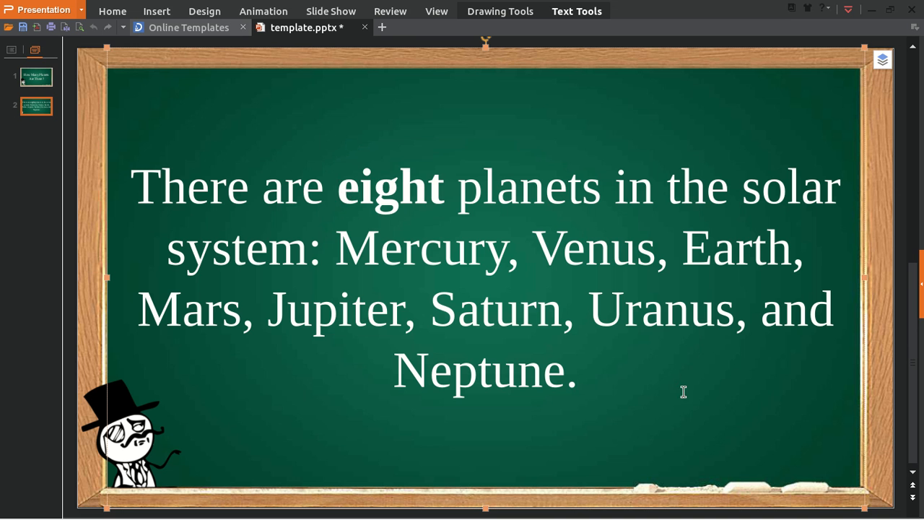
mouse_move(738, 401)
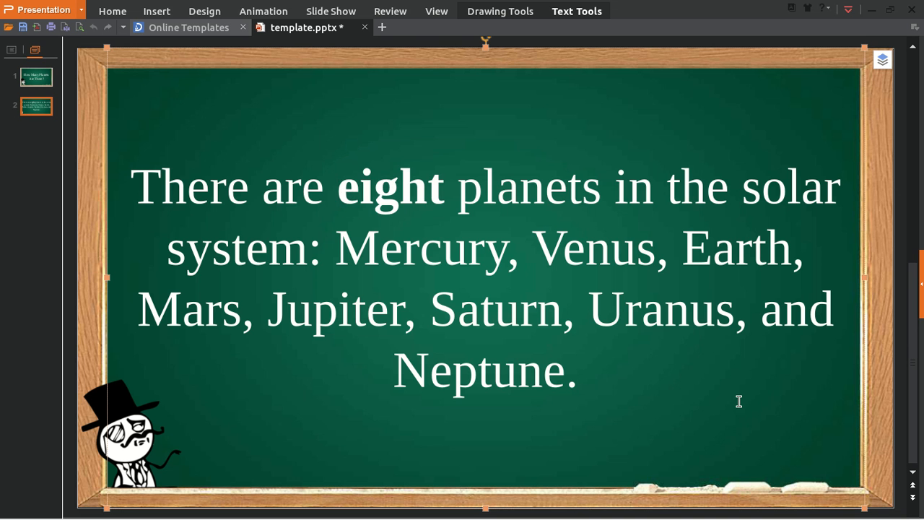
mouse_move(648, 410)
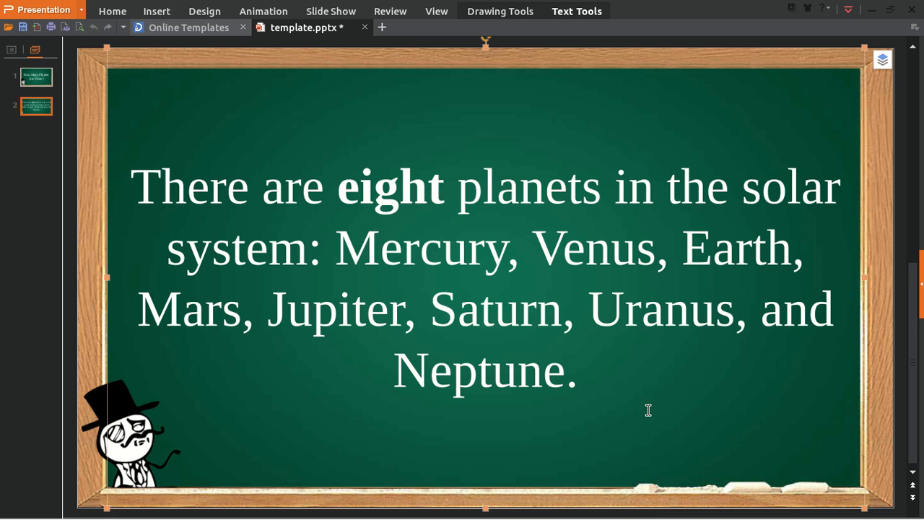
mouse_move(677, 388)
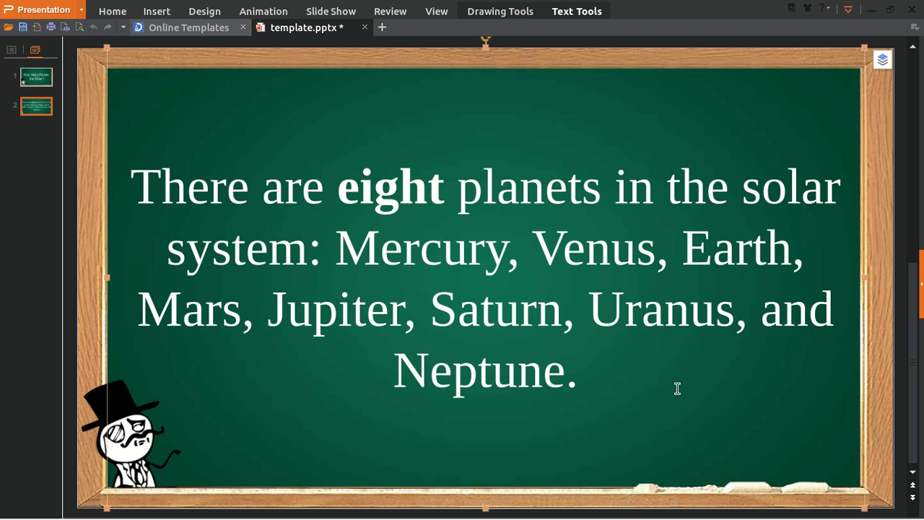